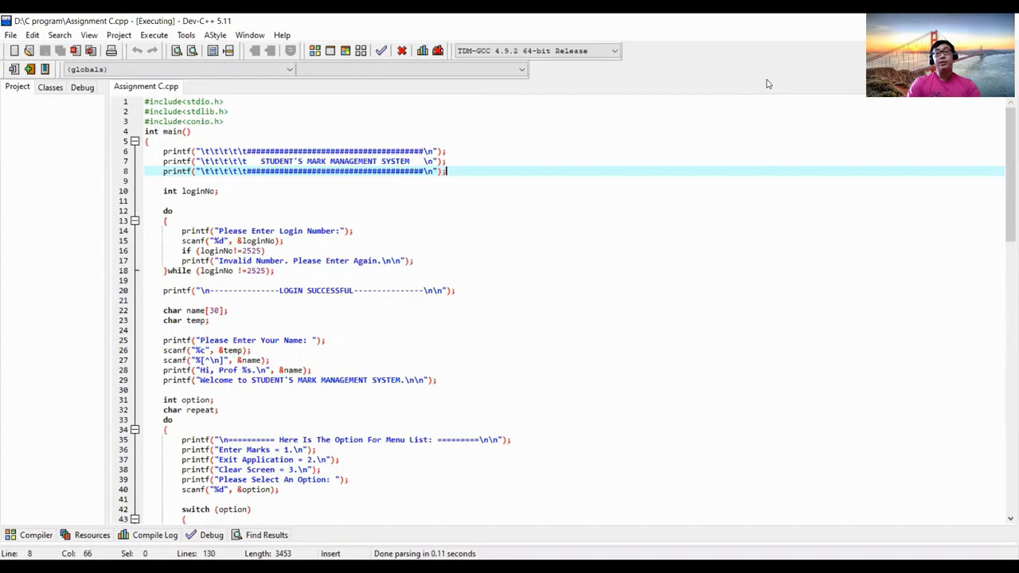
pyautogui.moveTo(501, 147)
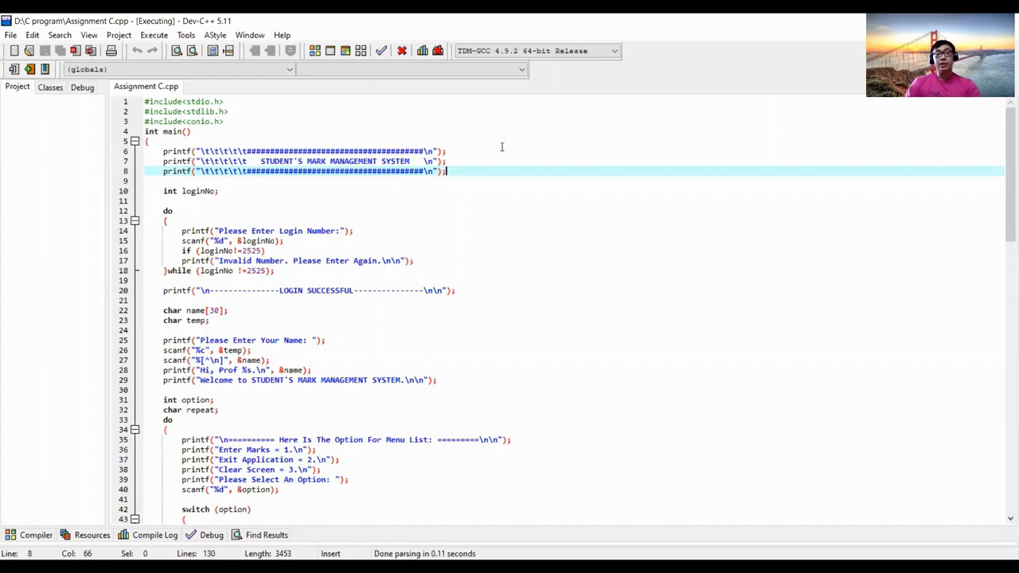
pyautogui.moveTo(481, 96)
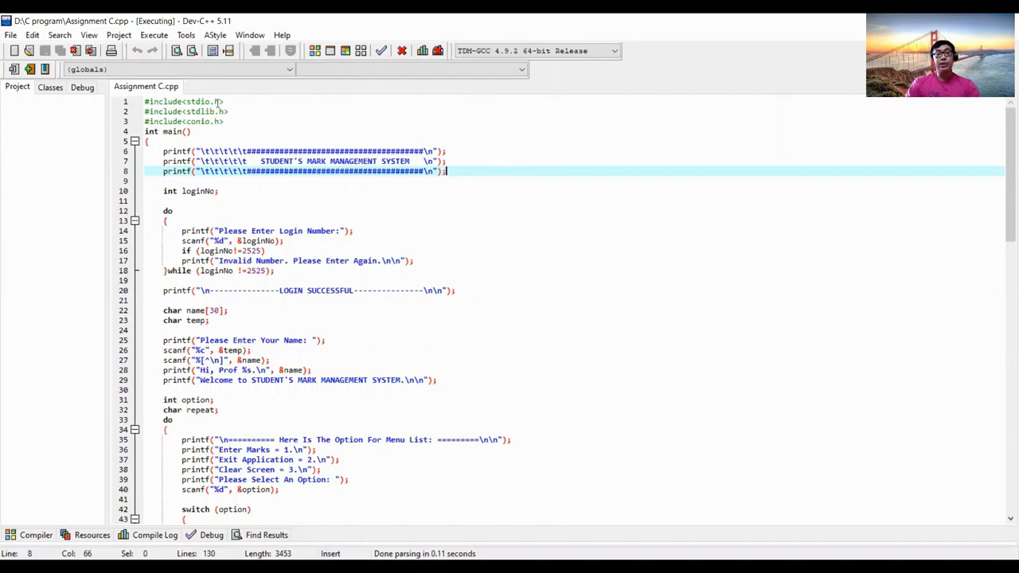
# Run Assignment C.exe so the console shows its banner and login-number prompt.
pyautogui.scroll(-3)
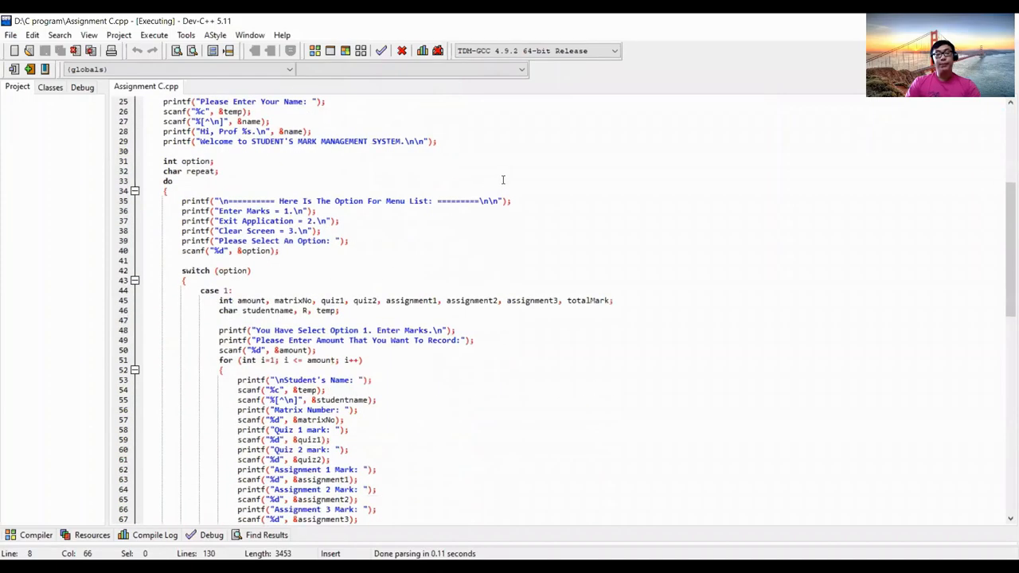
pyautogui.scroll(-3)
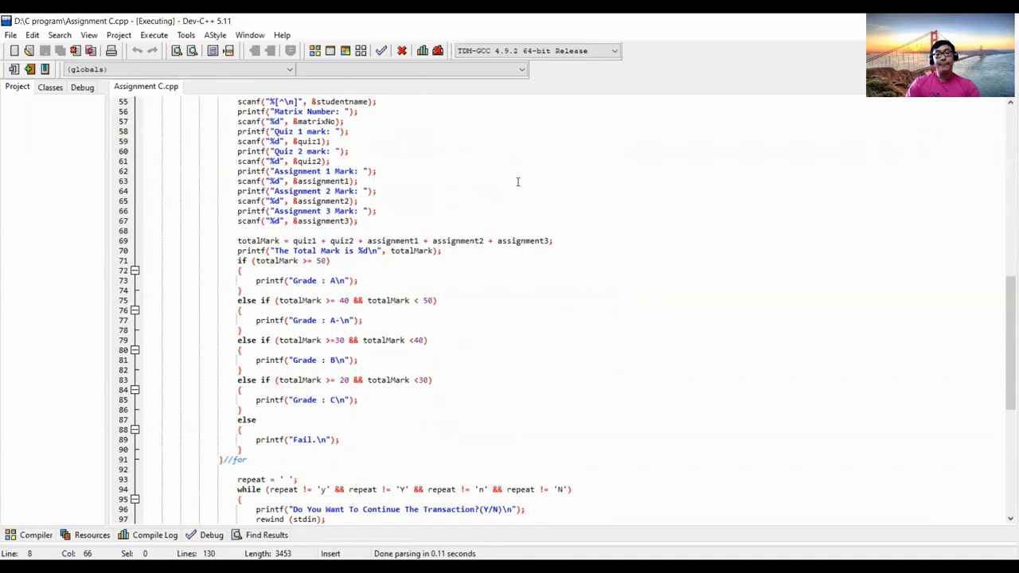
pyautogui.scroll(-3)
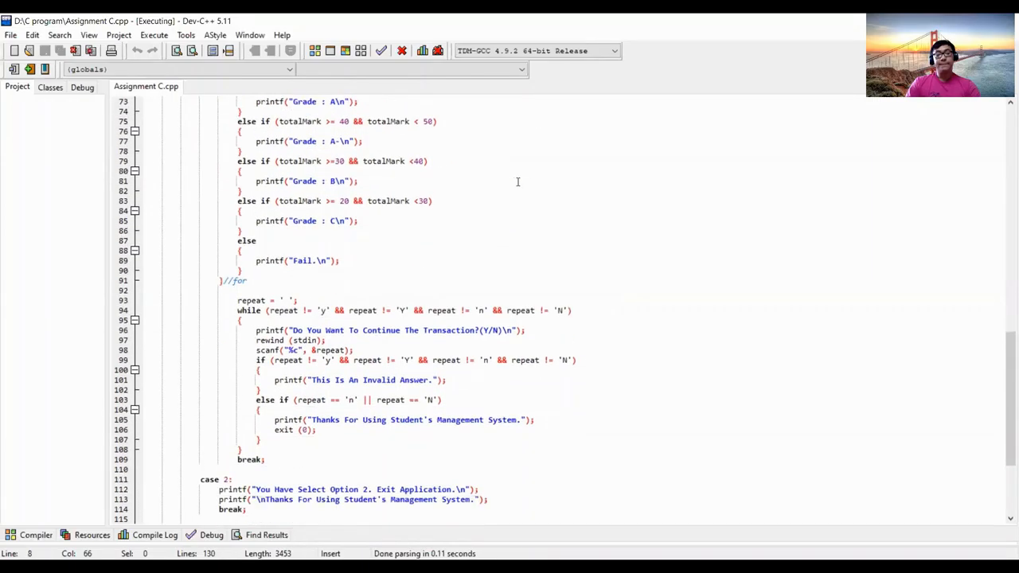
pyautogui.scroll(-3)
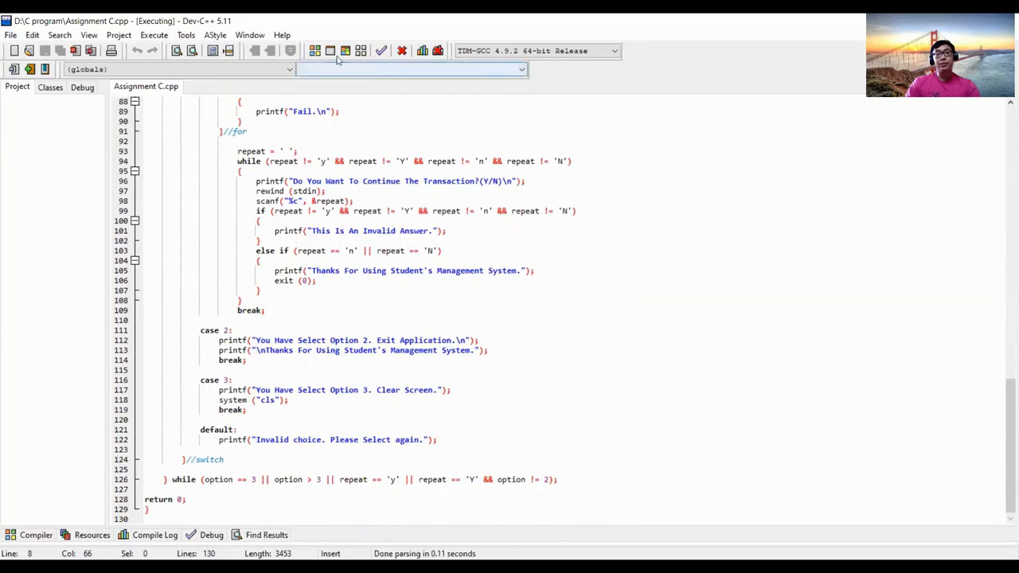
pyautogui.moveTo(346, 51)
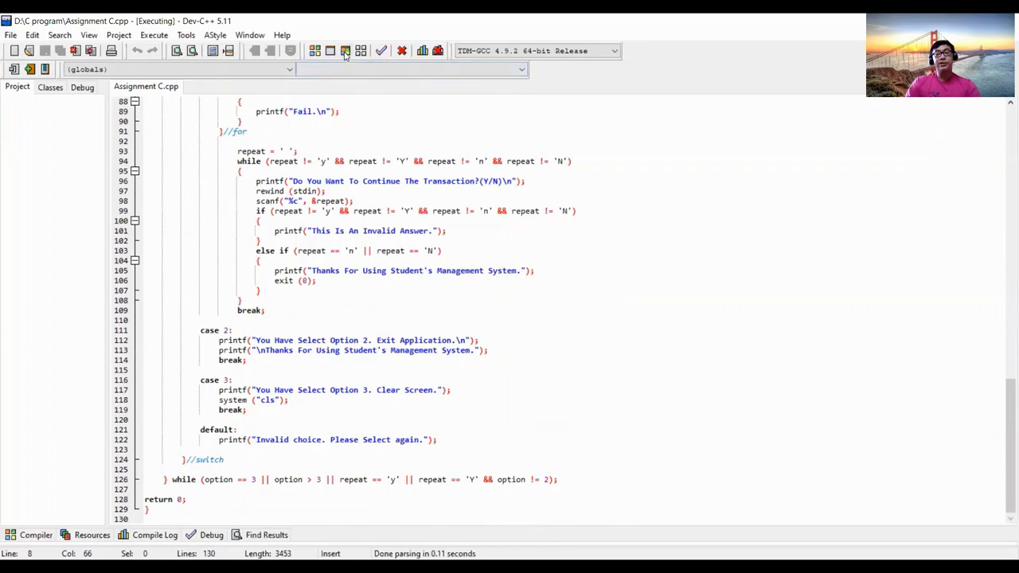
pyautogui.click(344, 50)
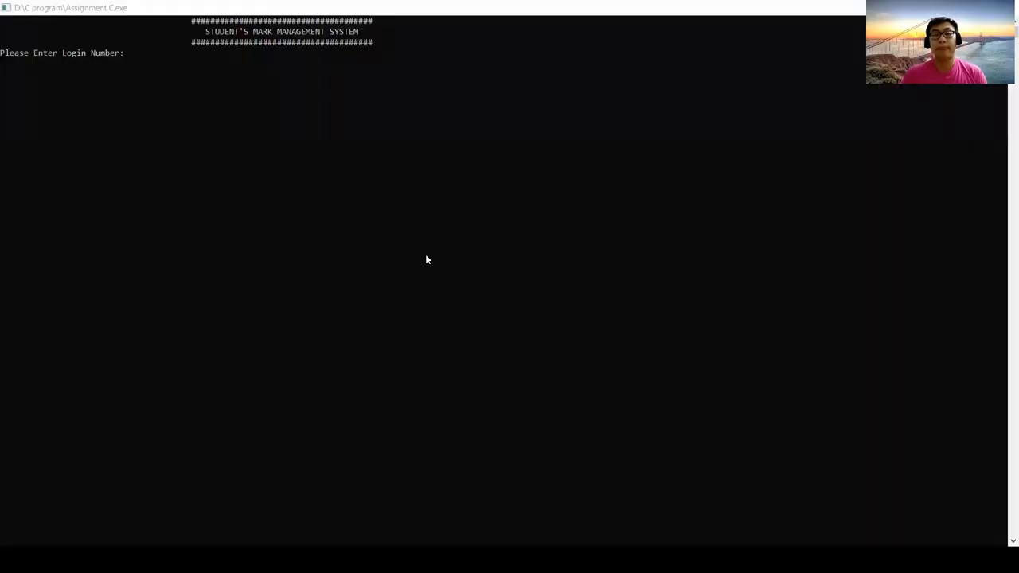
pyautogui.moveTo(383, 218)
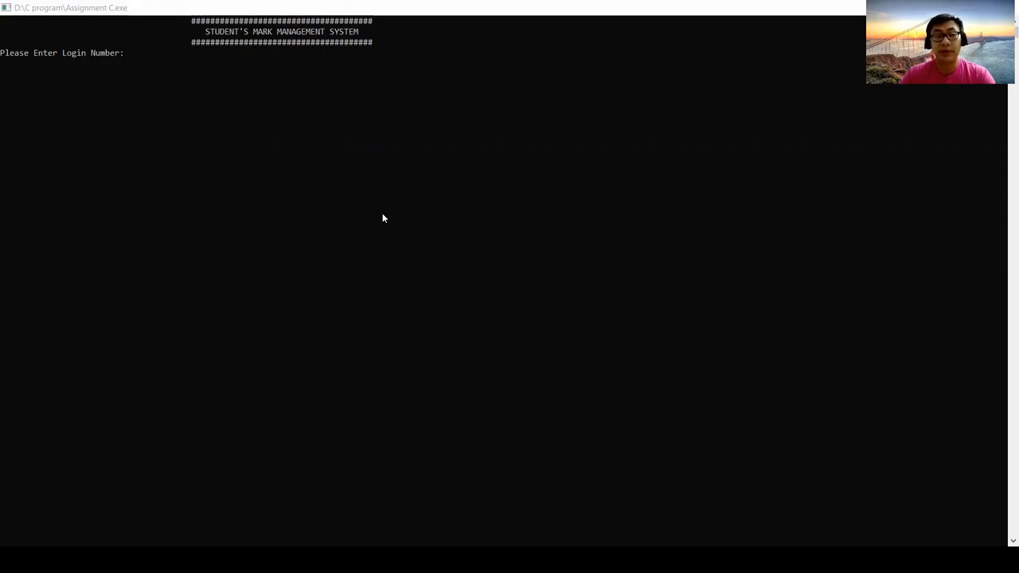
pyautogui.moveTo(357, 104)
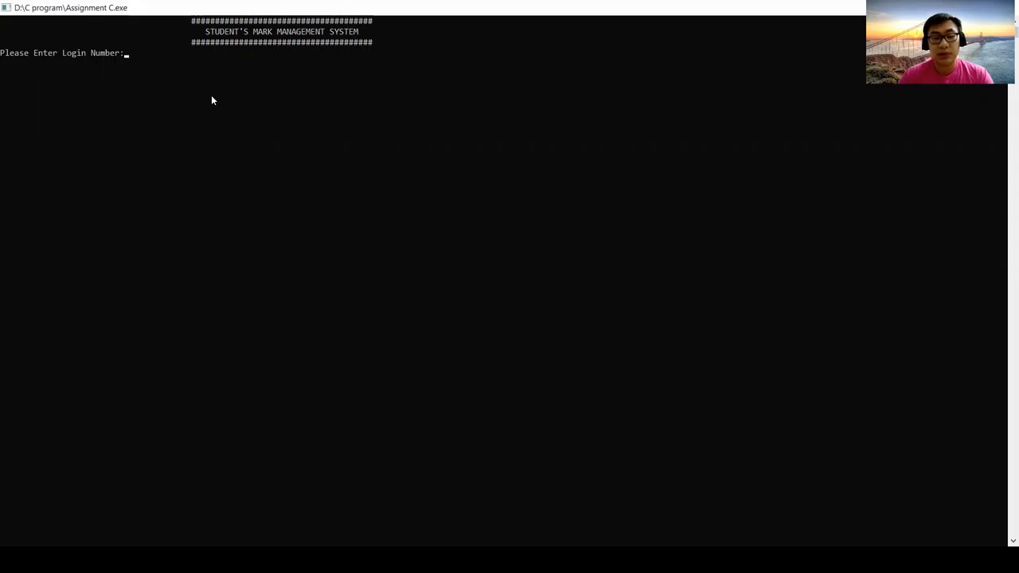
# Enter login numbers 2424 and 2626 (rejected), then 2525 to reach the name prompt.
pyautogui.write('2424')
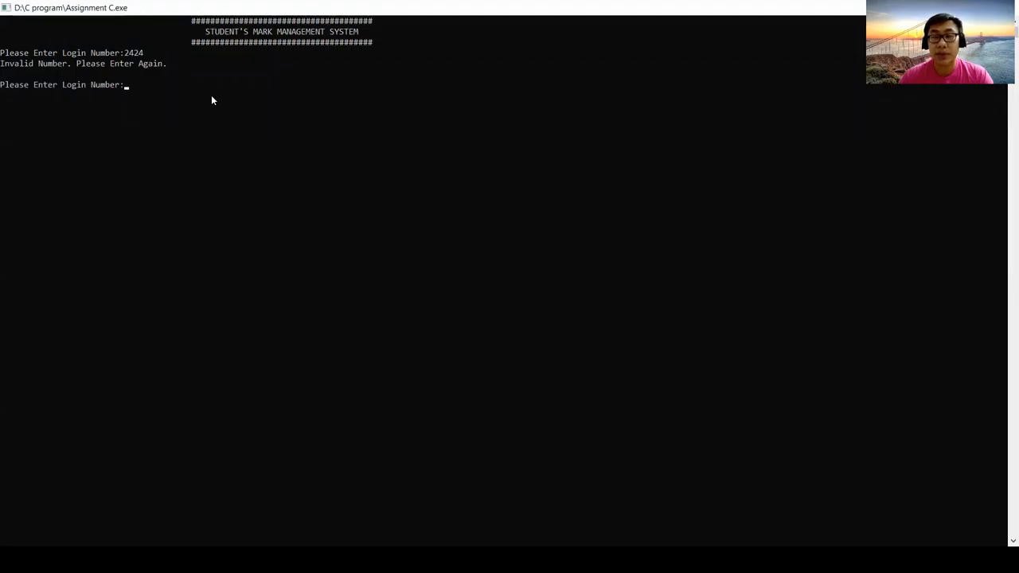
pyautogui.write('2626')
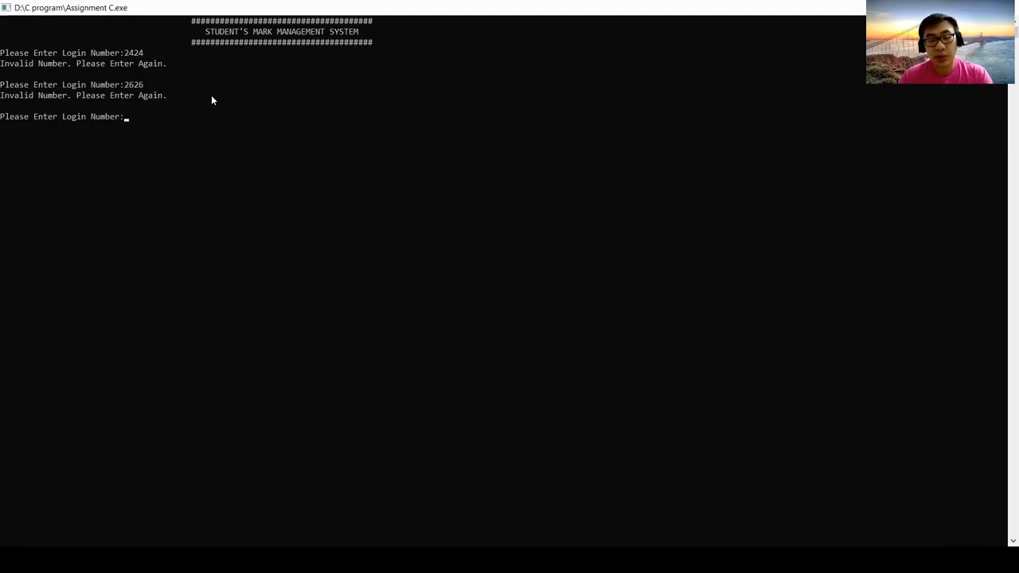
pyautogui.write('2525')
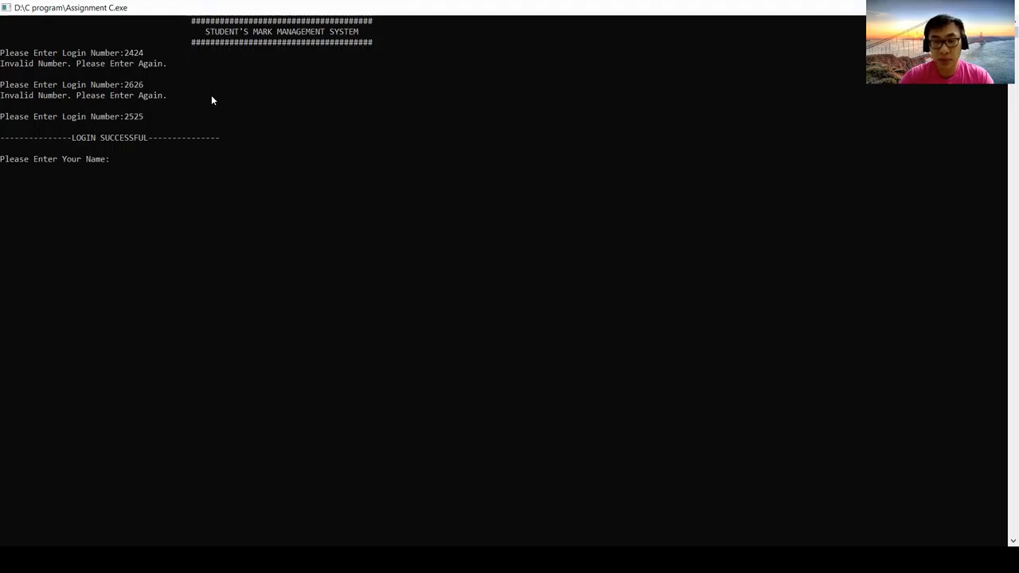
pyautogui.write('Ooi Gu')
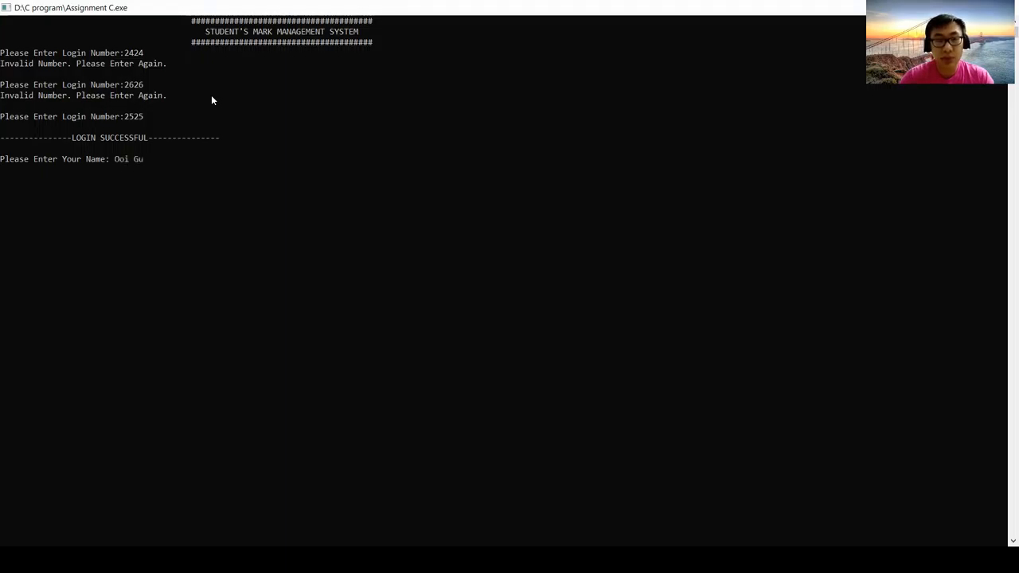
pyautogui.write('o Chen')
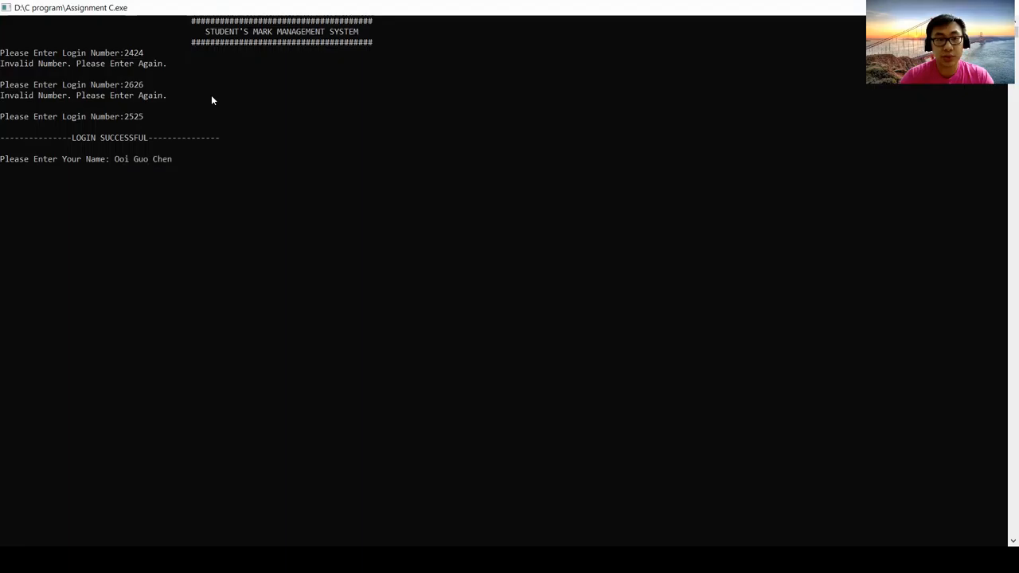
pyautogui.press('Return')
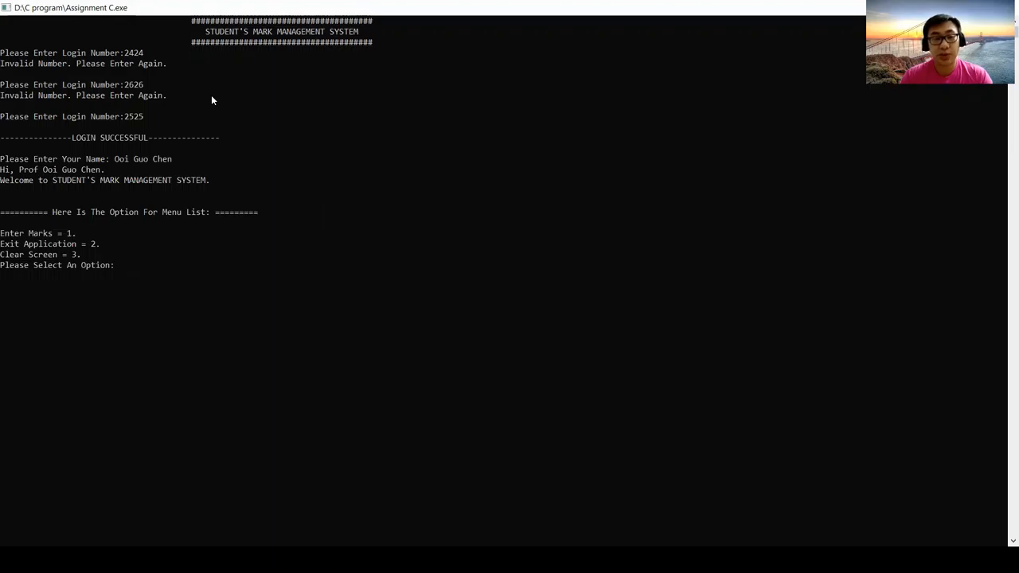
# Choose marks entry for 1 record and start Ahmad's entry with matrix number 12121.
pyautogui.write('1')
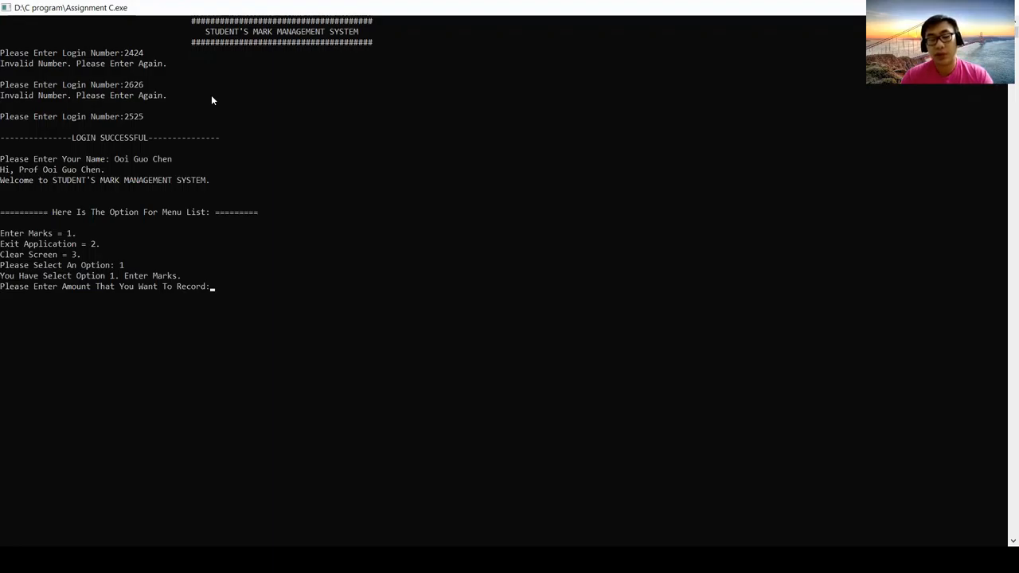
pyautogui.write('1')
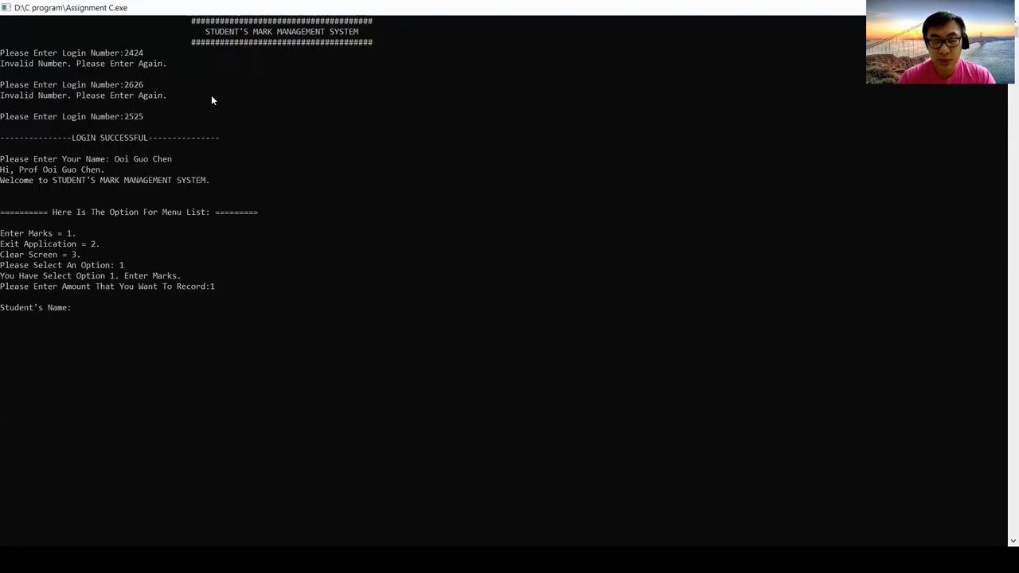
pyautogui.write('Ahmad')
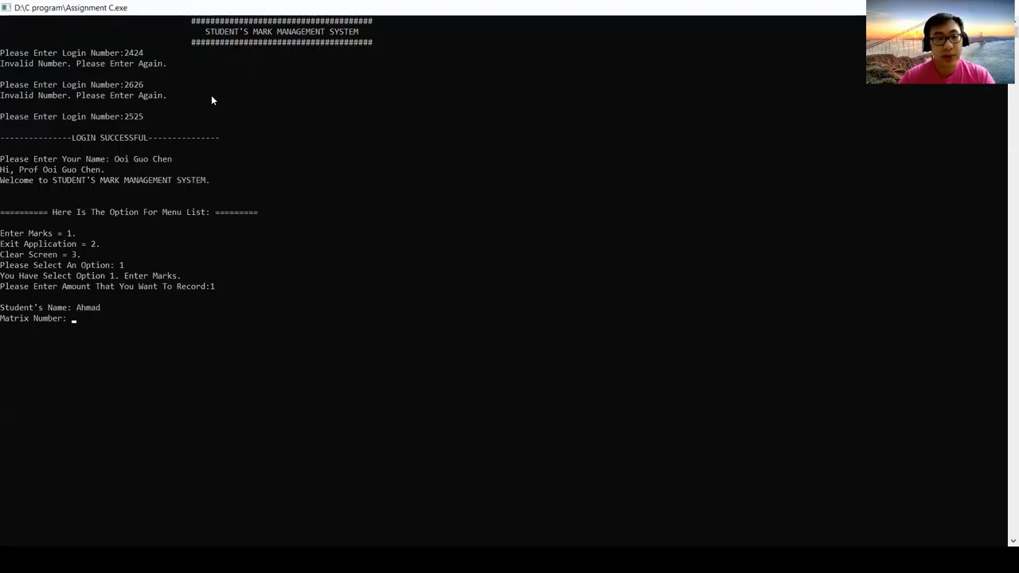
pyautogui.write('121212')
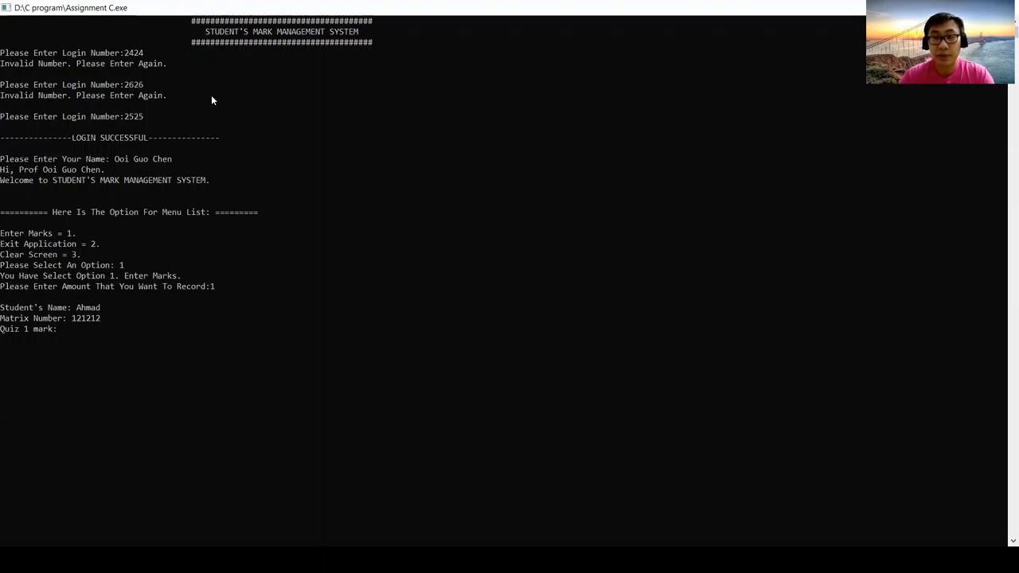
# Enter quiz 5 and assignments 15, 15, 20 for total 60 grade A, then continue with y.
pyautogui.write('5')
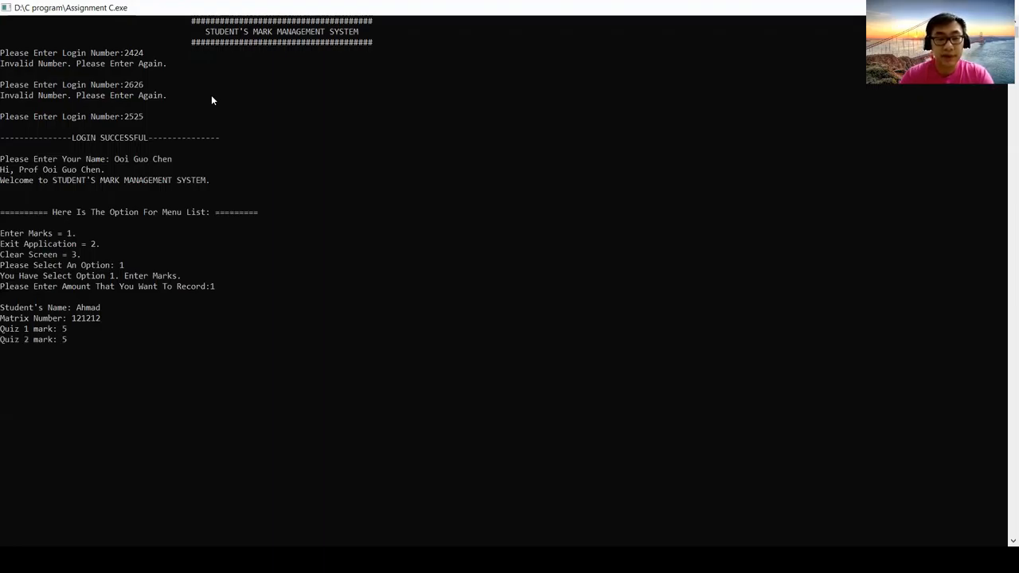
pyautogui.write('15')
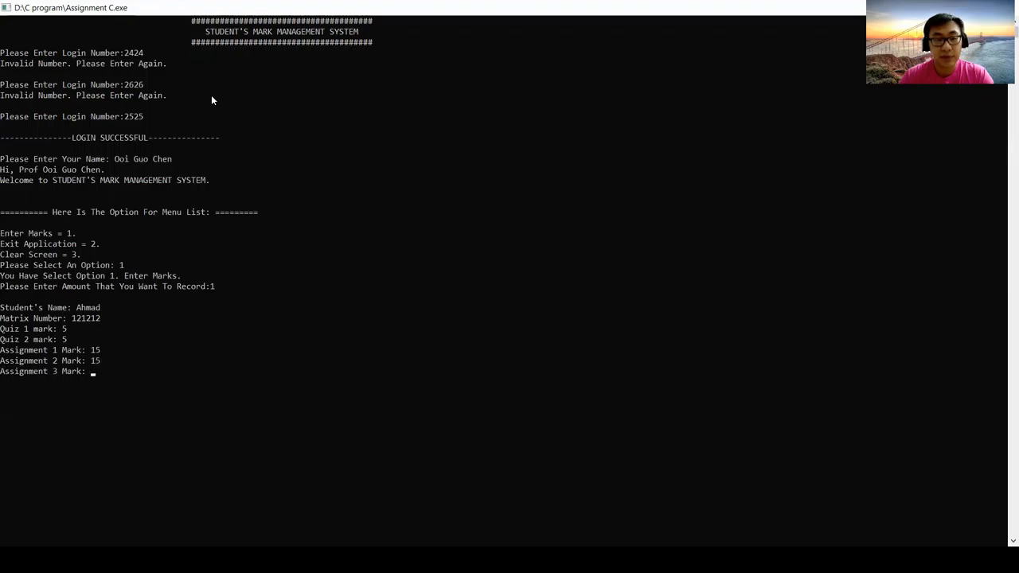
pyautogui.write('20')
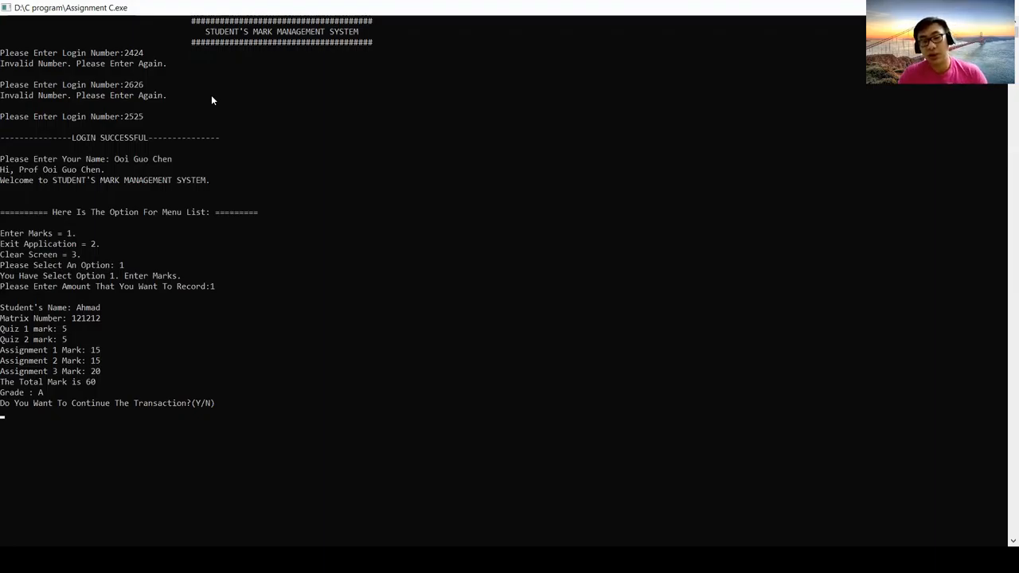
pyautogui.write('y')
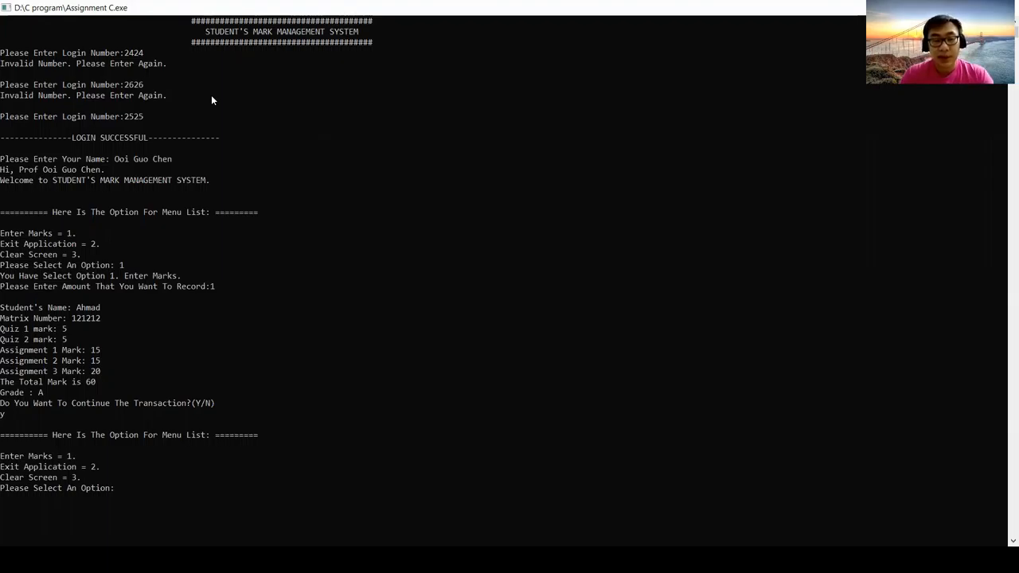
pyautogui.write('1')
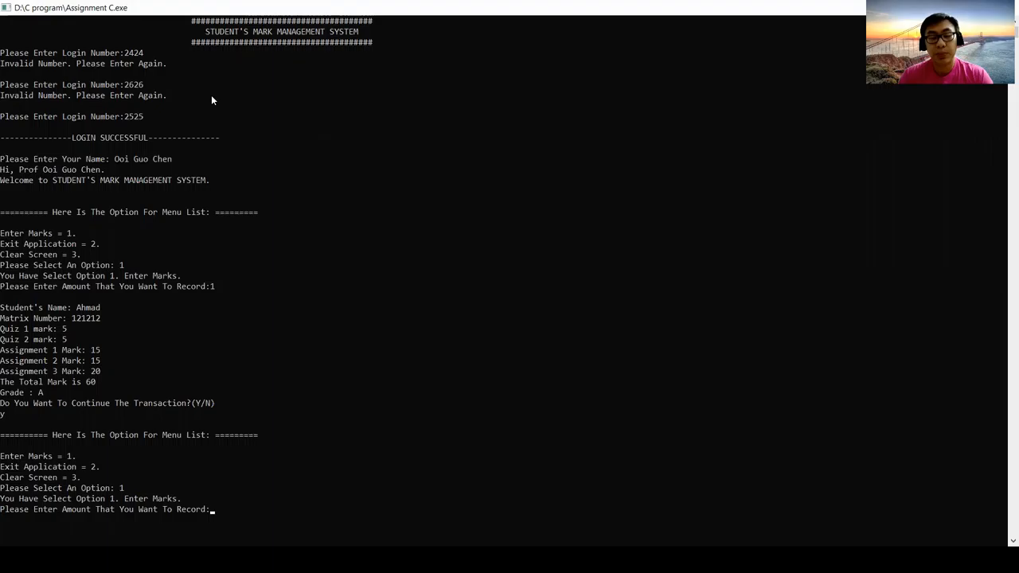
pyautogui.write('2')
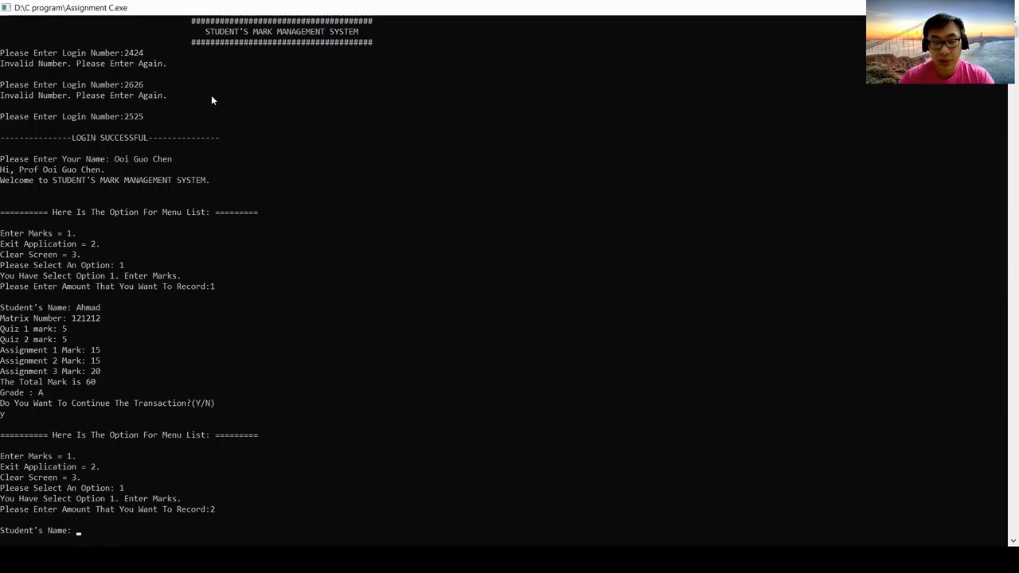
pyautogui.write('Iqbal')
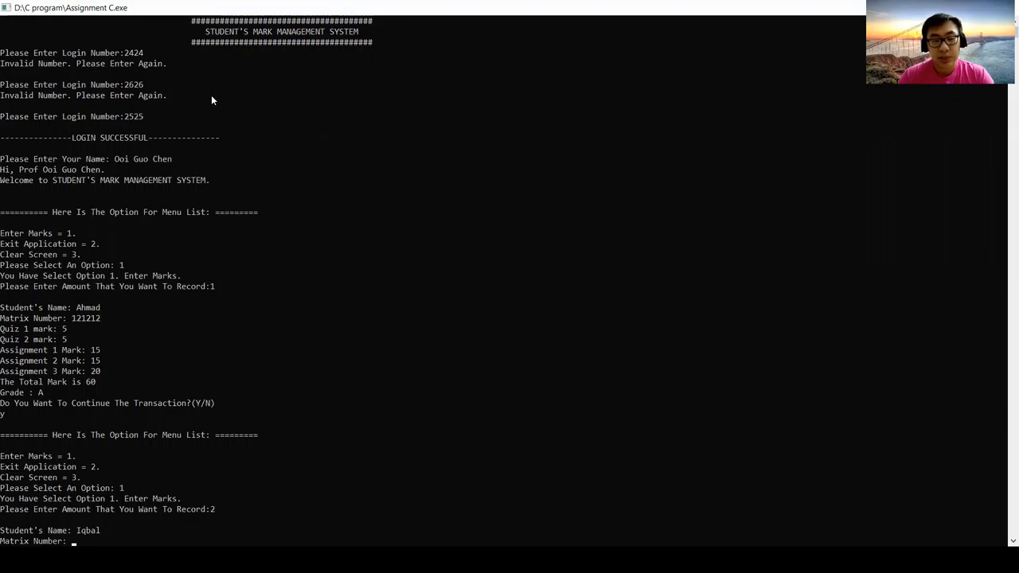
pyautogui.write('232345')
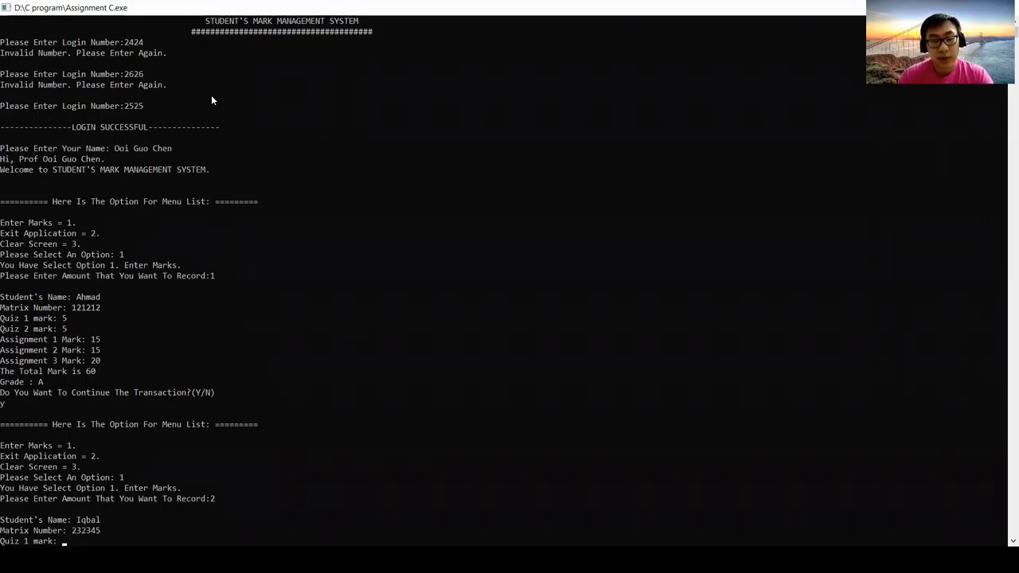
pyautogui.write('3')
pyautogui.write('4')
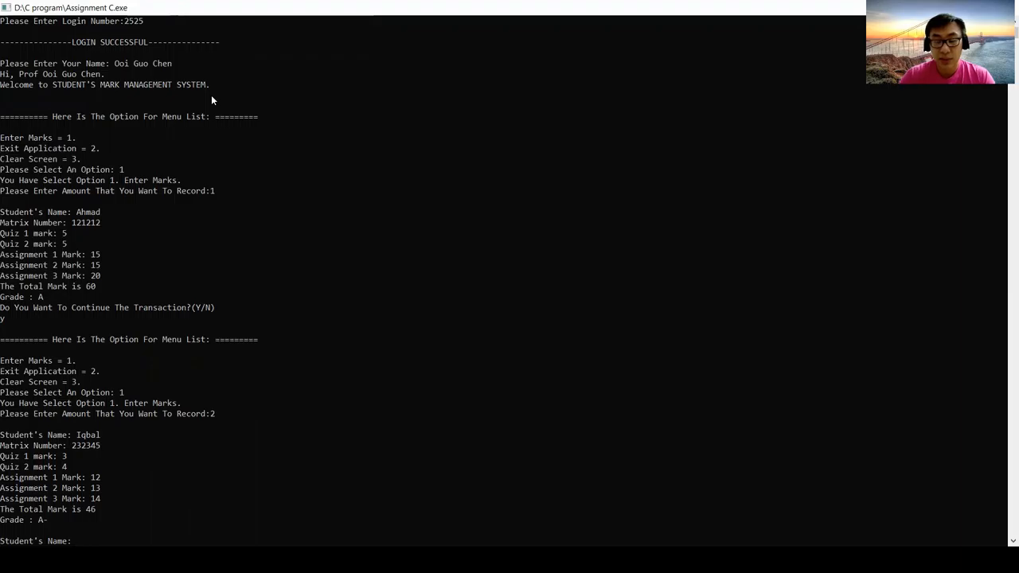
pyautogui.write('K')
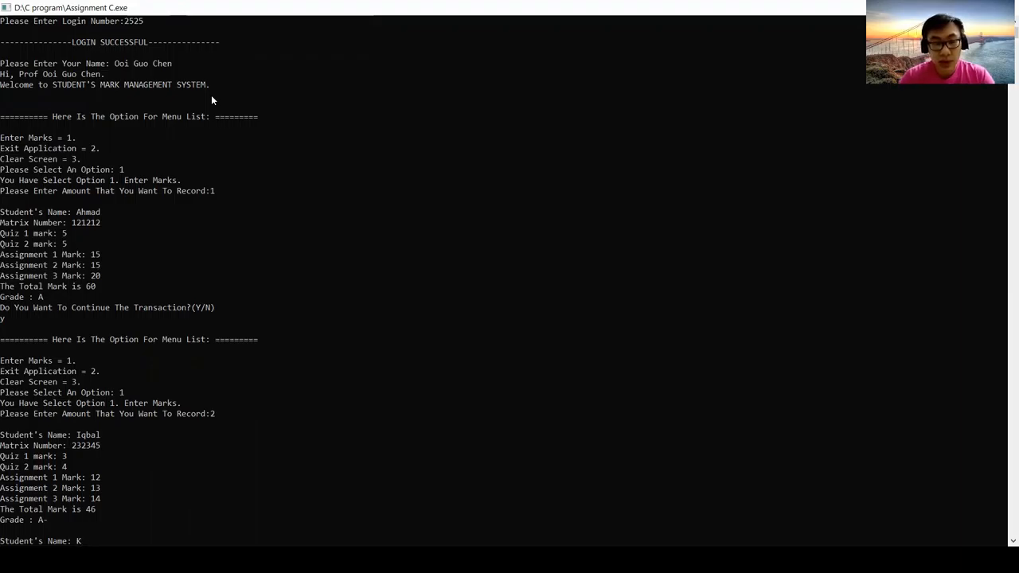
pyautogui.write('elvin Wong')
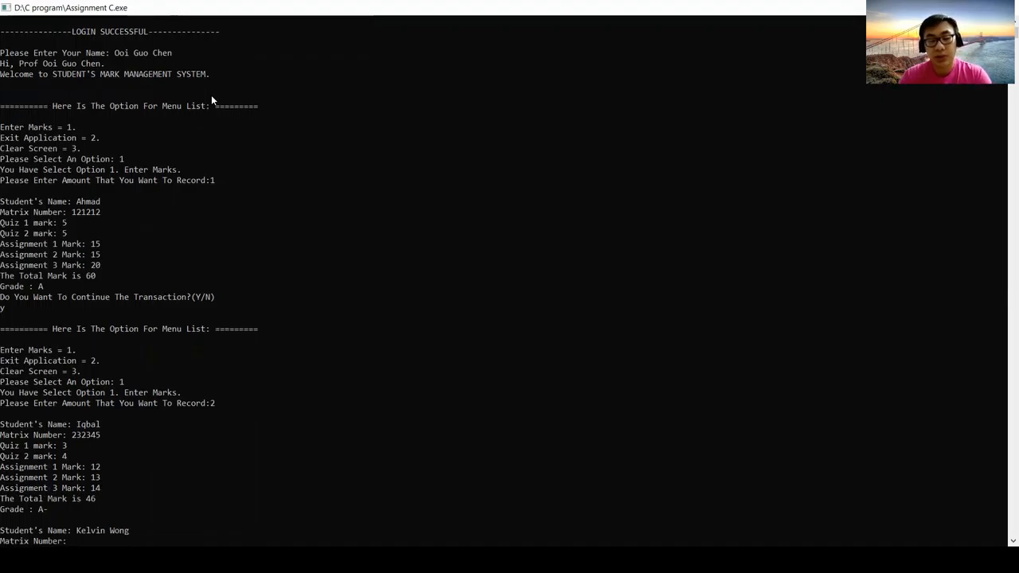
pyautogui.write('34213')
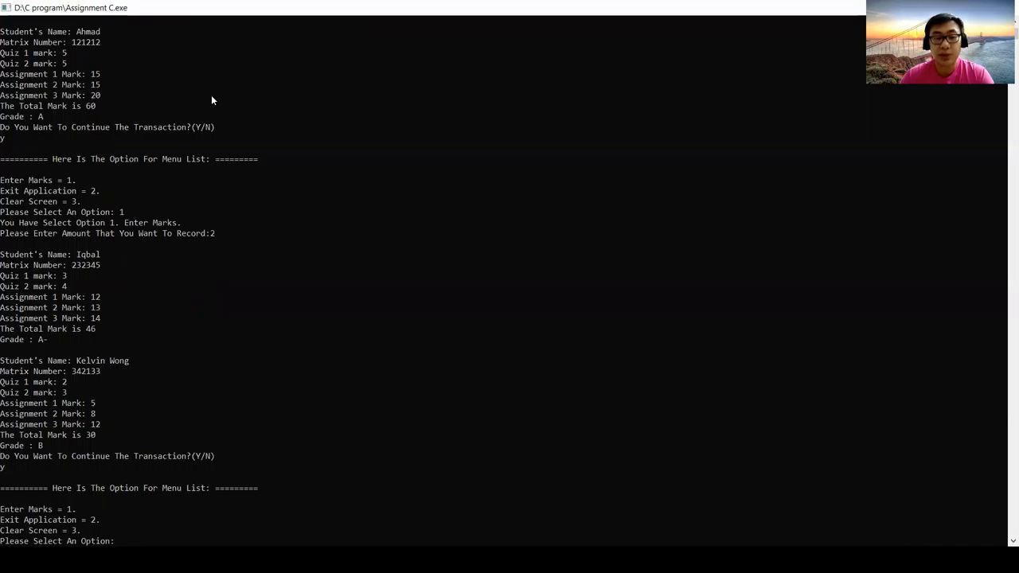
# Choose option 3 to wipe the console, leaving only the option menu.
pyautogui.write('3')
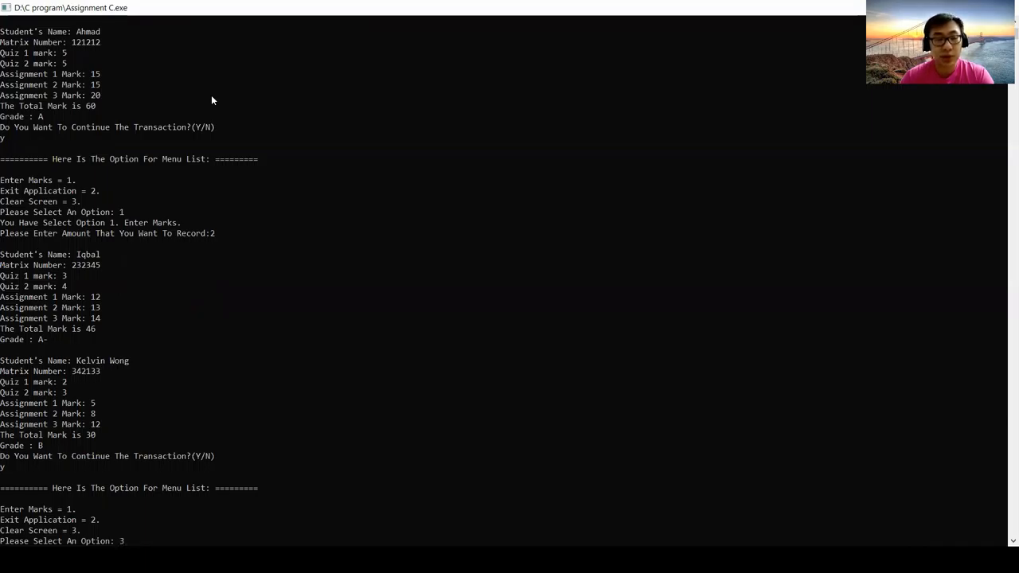
pyautogui.press('Return')
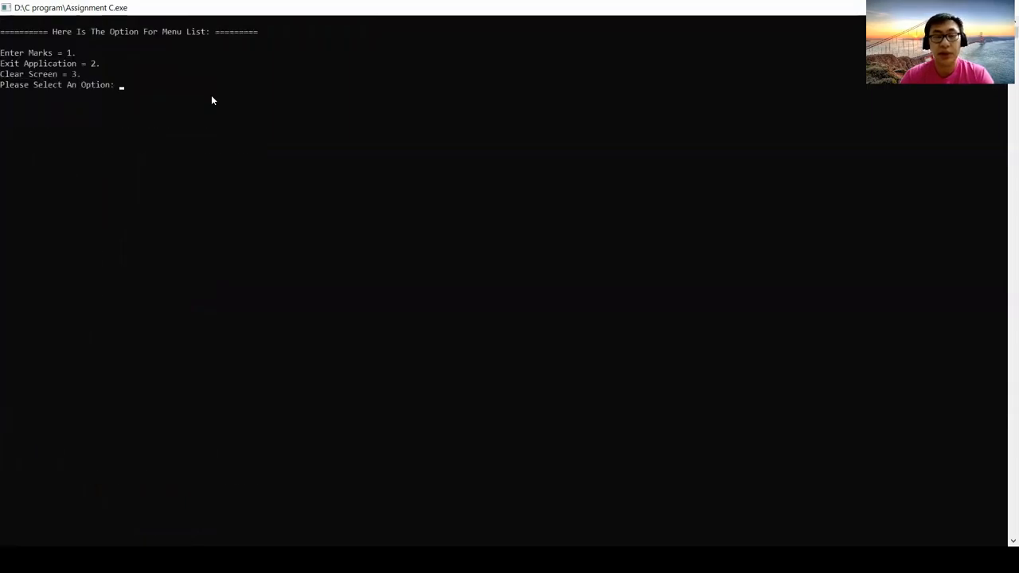
pyautogui.moveTo(800, 75)
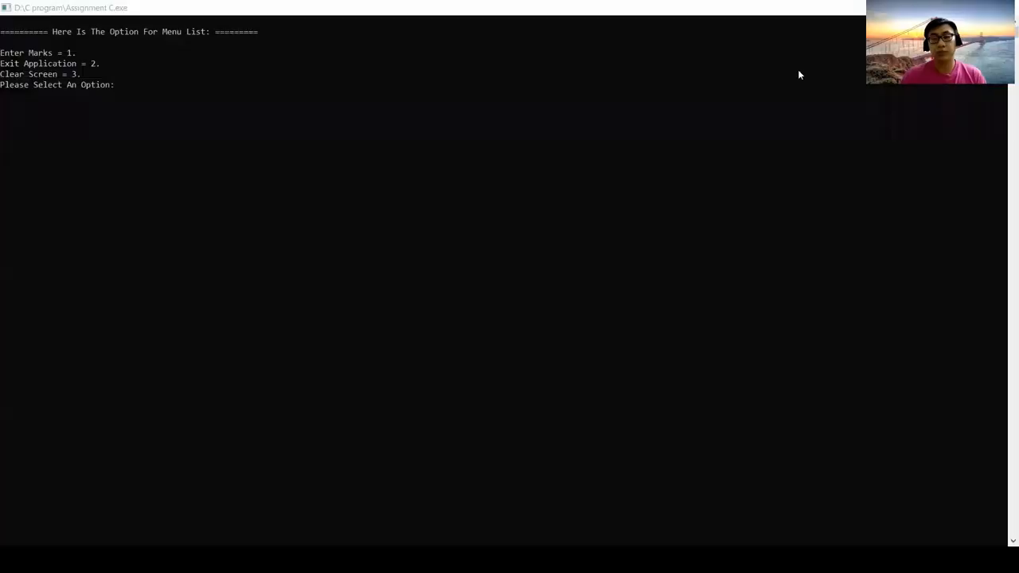
pyautogui.moveTo(703, 124)
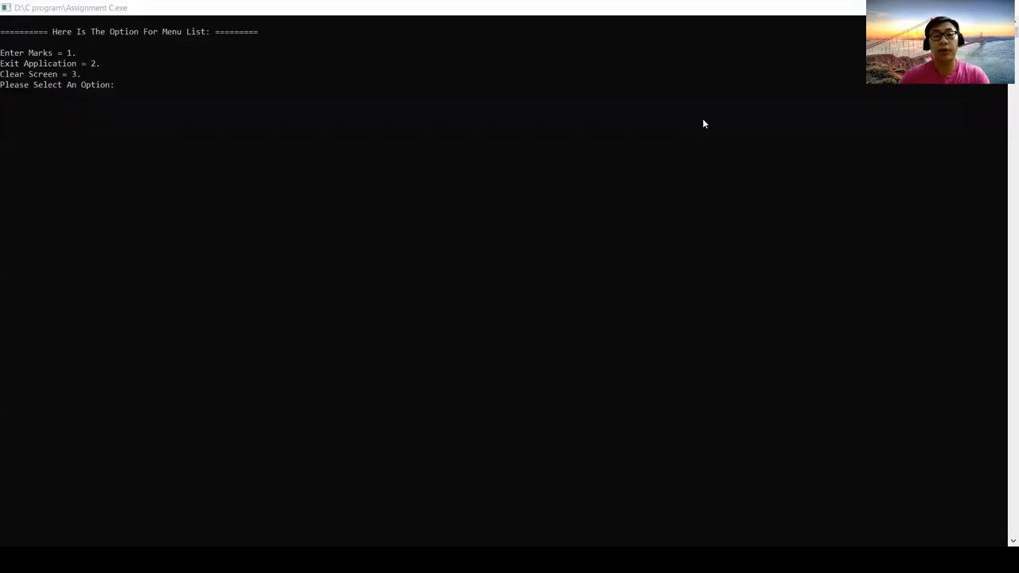
pyautogui.moveTo(289, 102)
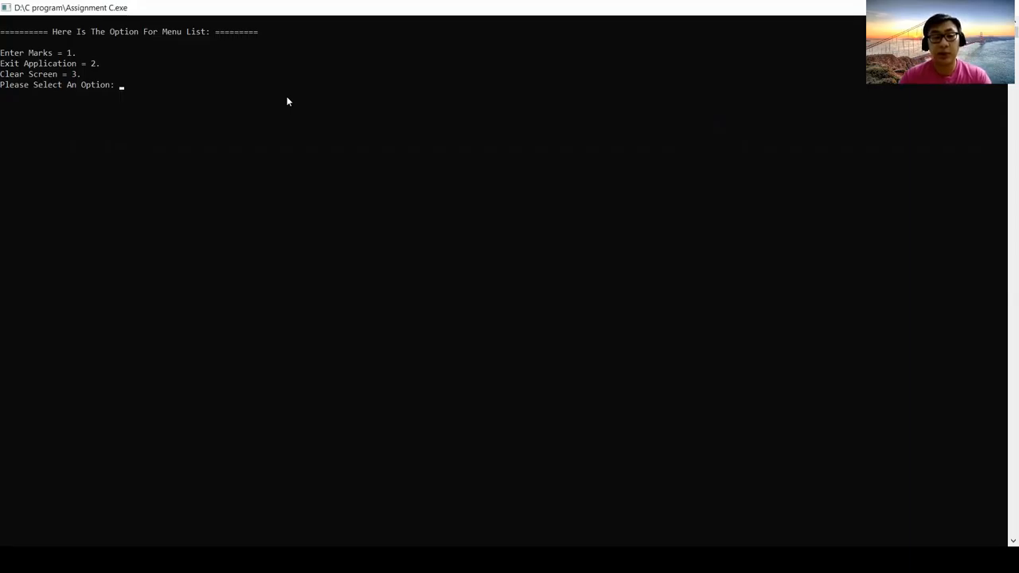
# Enter options 4 and 5 (rejected as invalid), then 2 to exit with the thank-you message.
pyautogui.write('4')
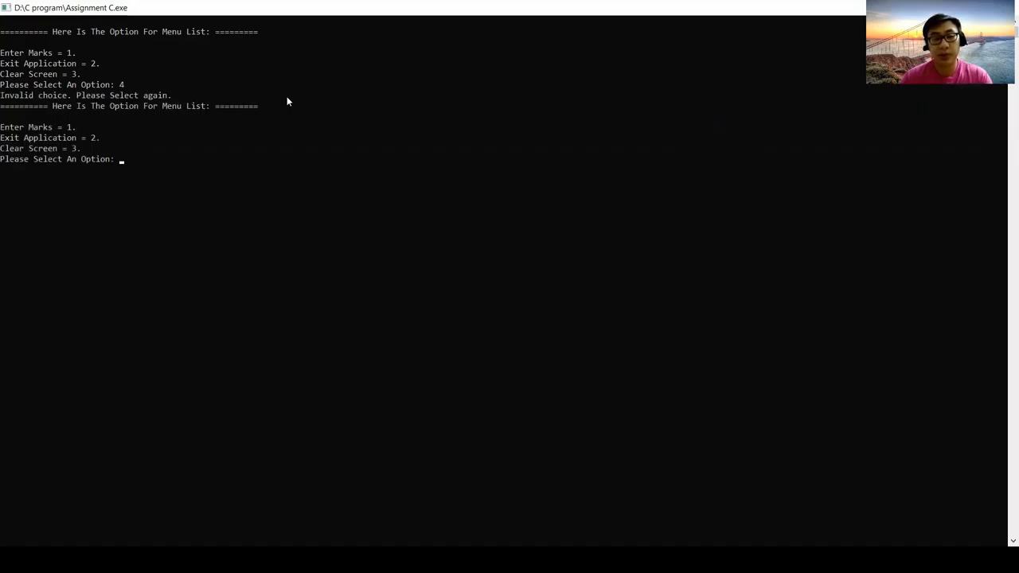
pyautogui.write('5')
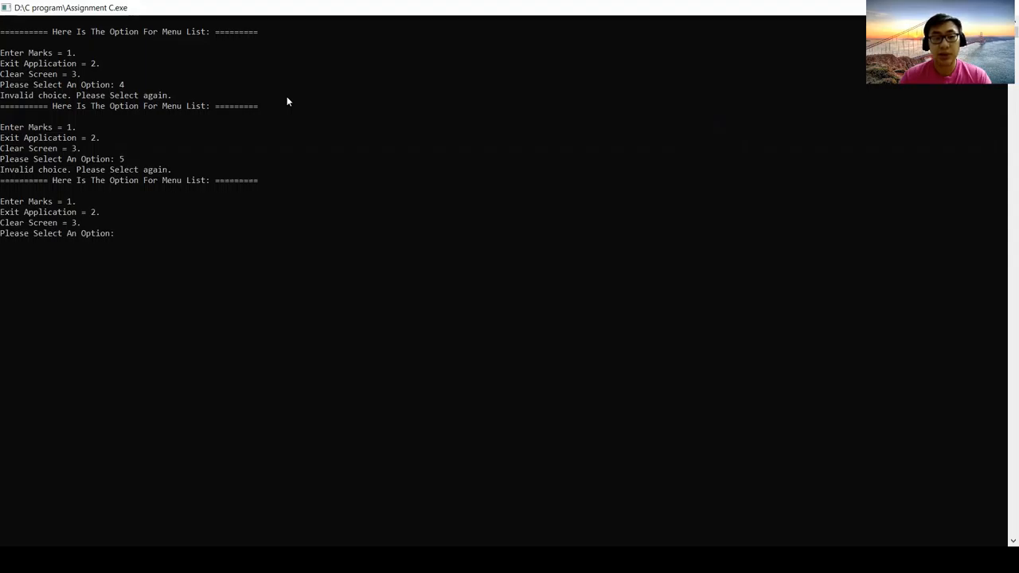
pyautogui.write('2')
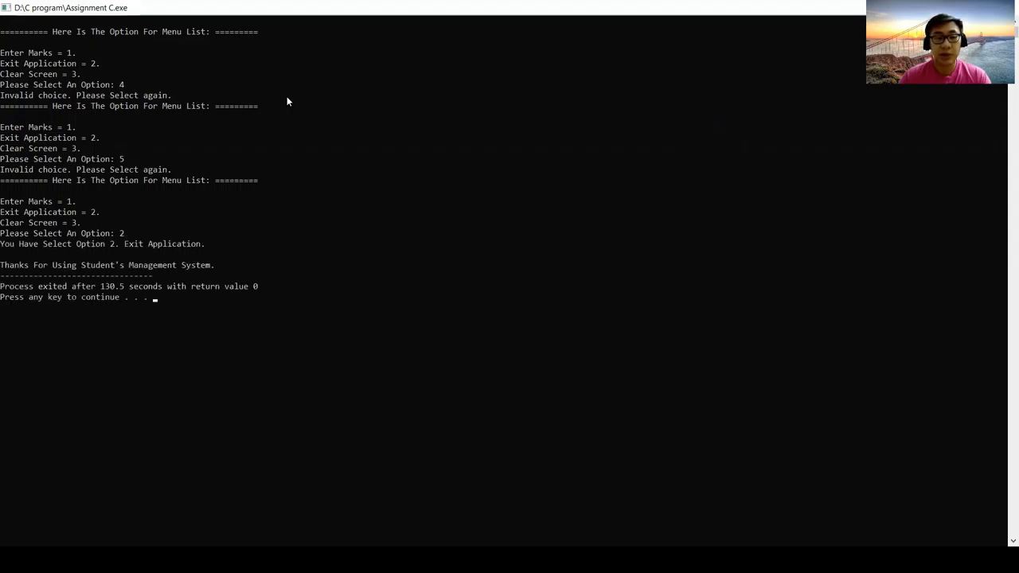